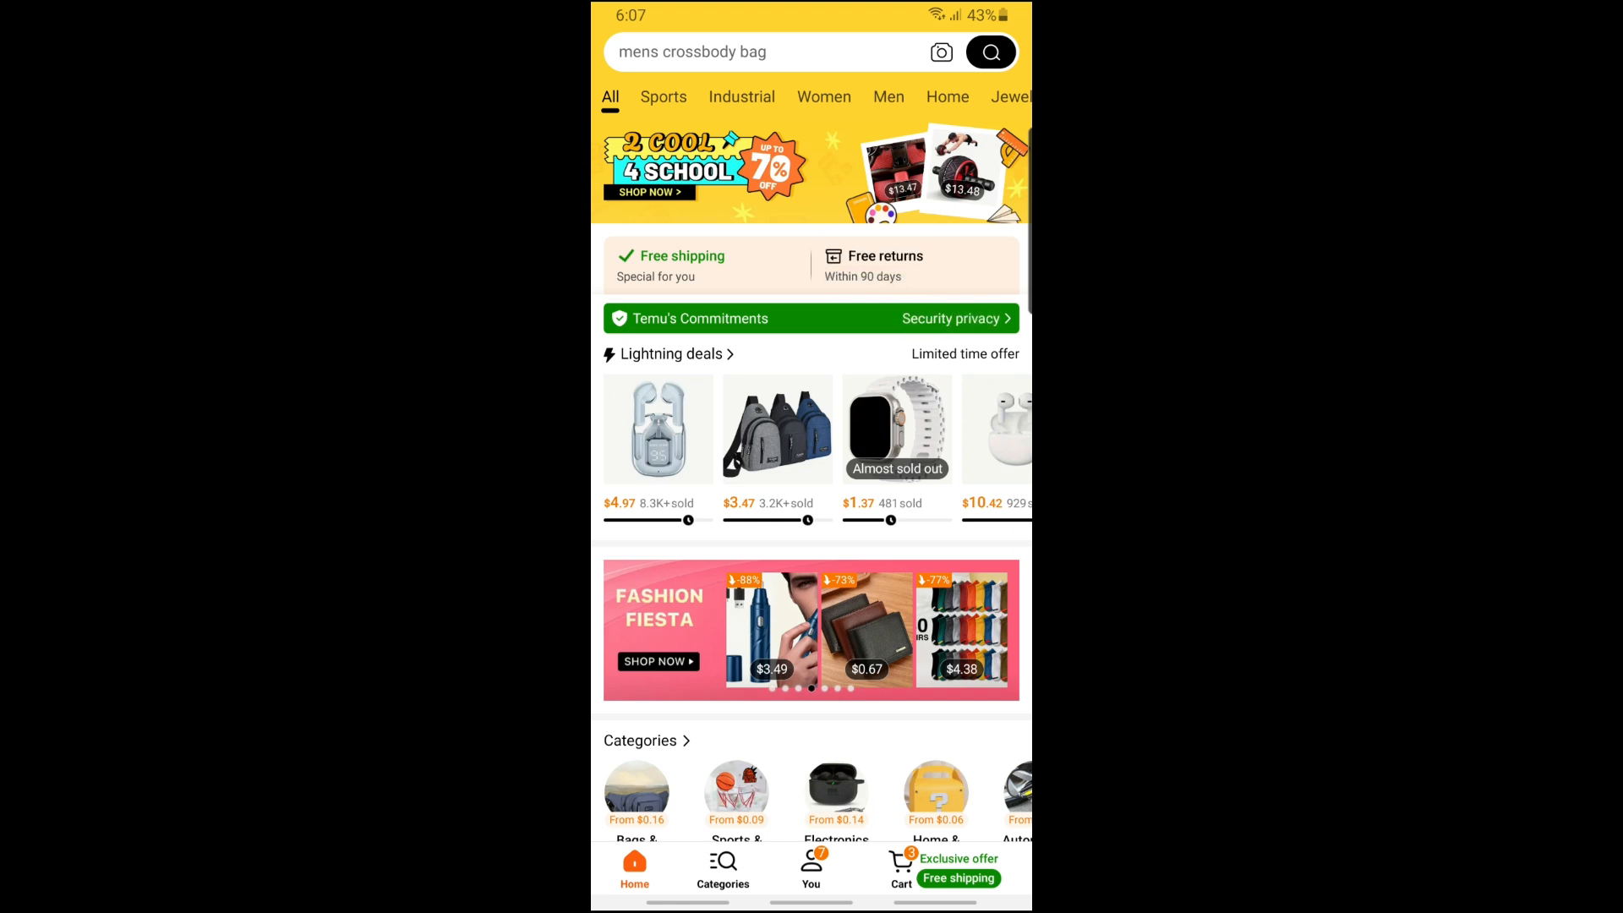
- View the cart holding the three items totaling $11.05
click(899, 867)
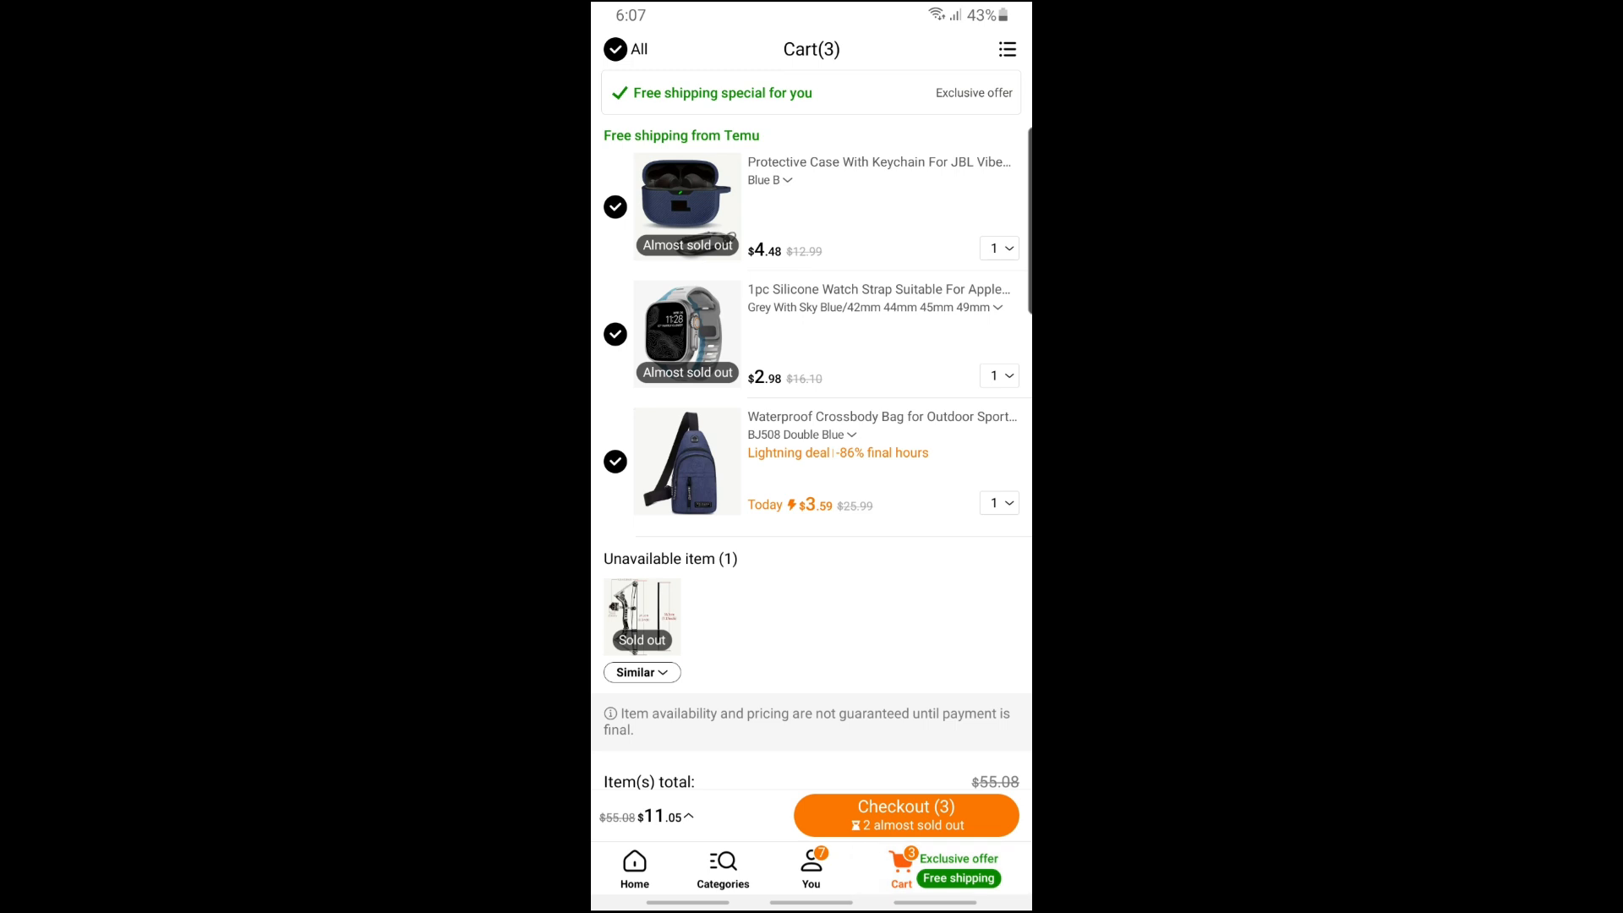
- Proceed to checkout with the three cart items, reaching the $11.97 order summary
click(905, 813)
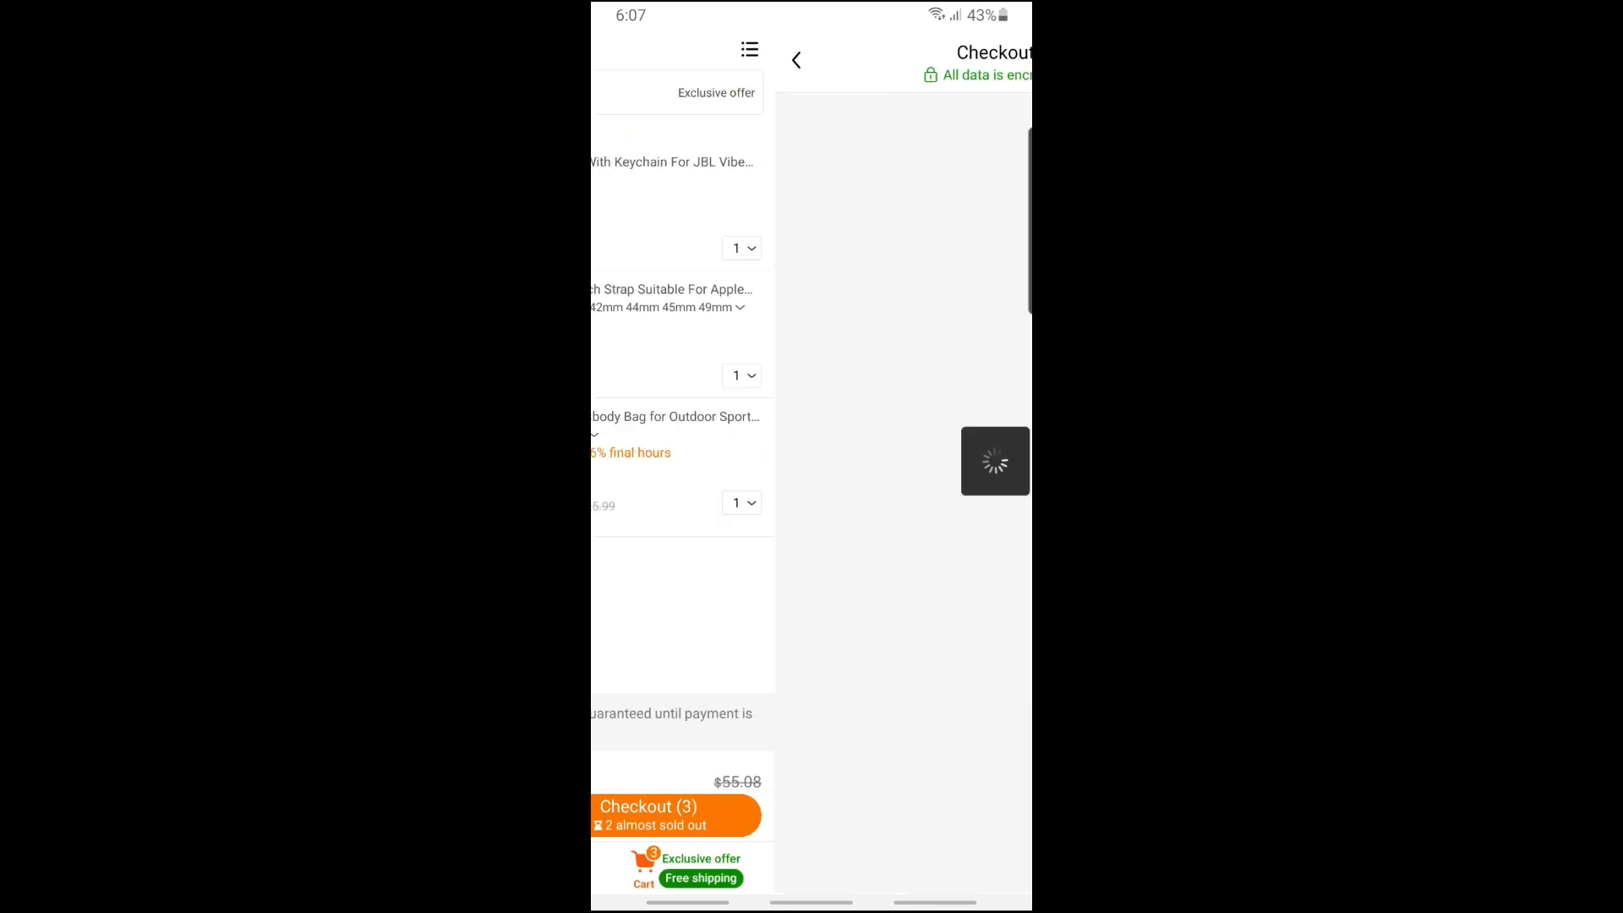
click(647, 814)
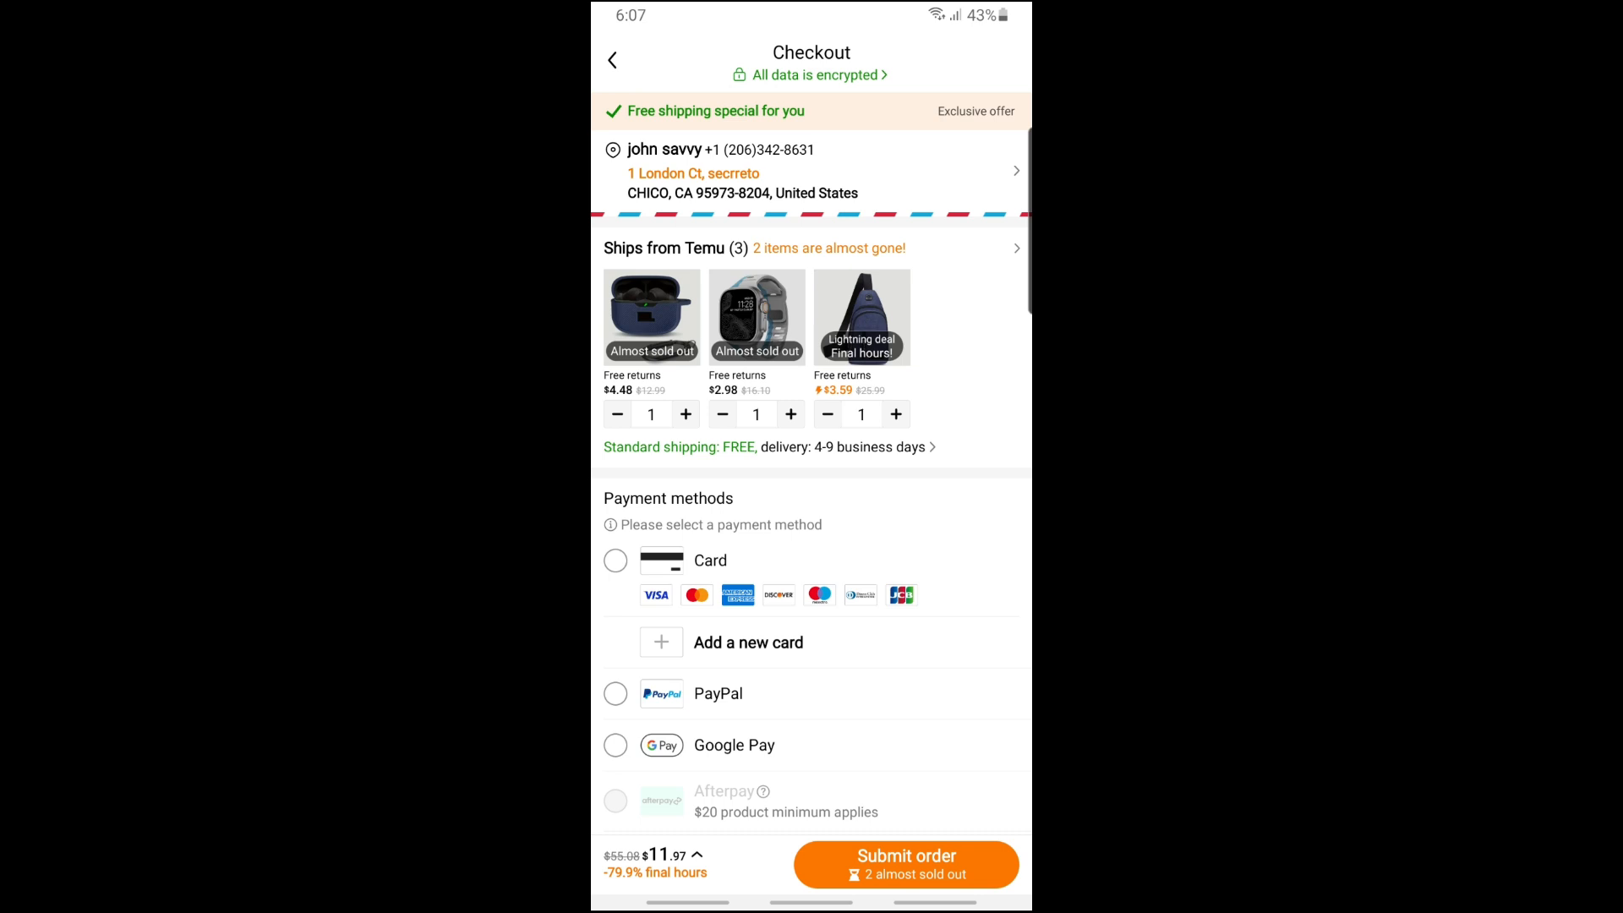
- Bring up the Apply coupon code panel for the order, revealing no saved coupons
scroll(down, 3)
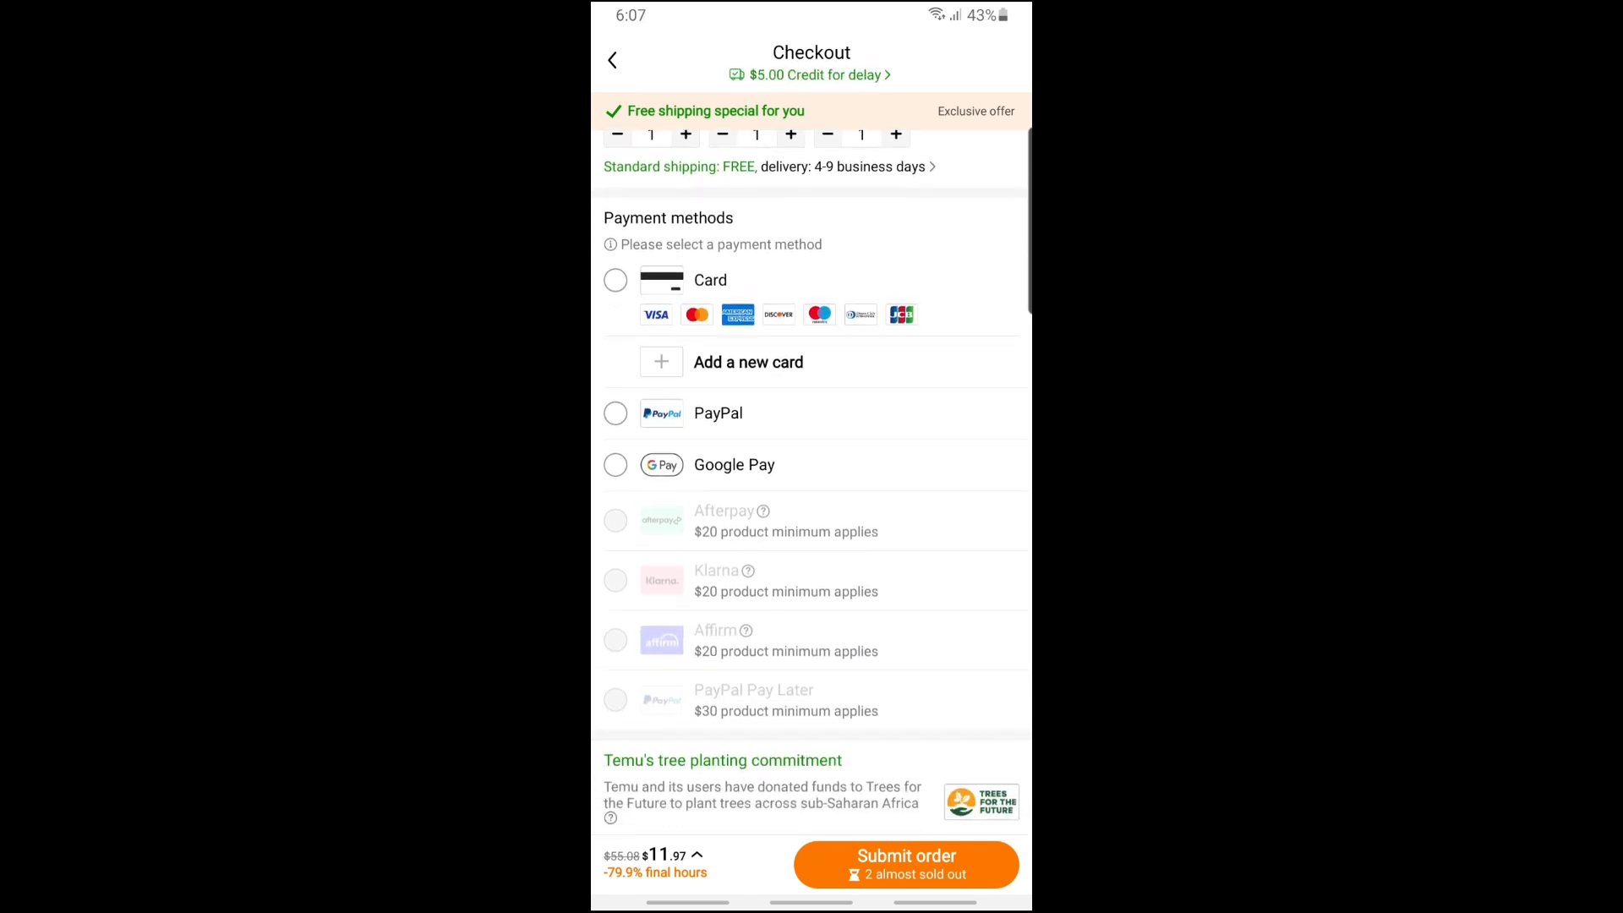
scroll(down, 3)
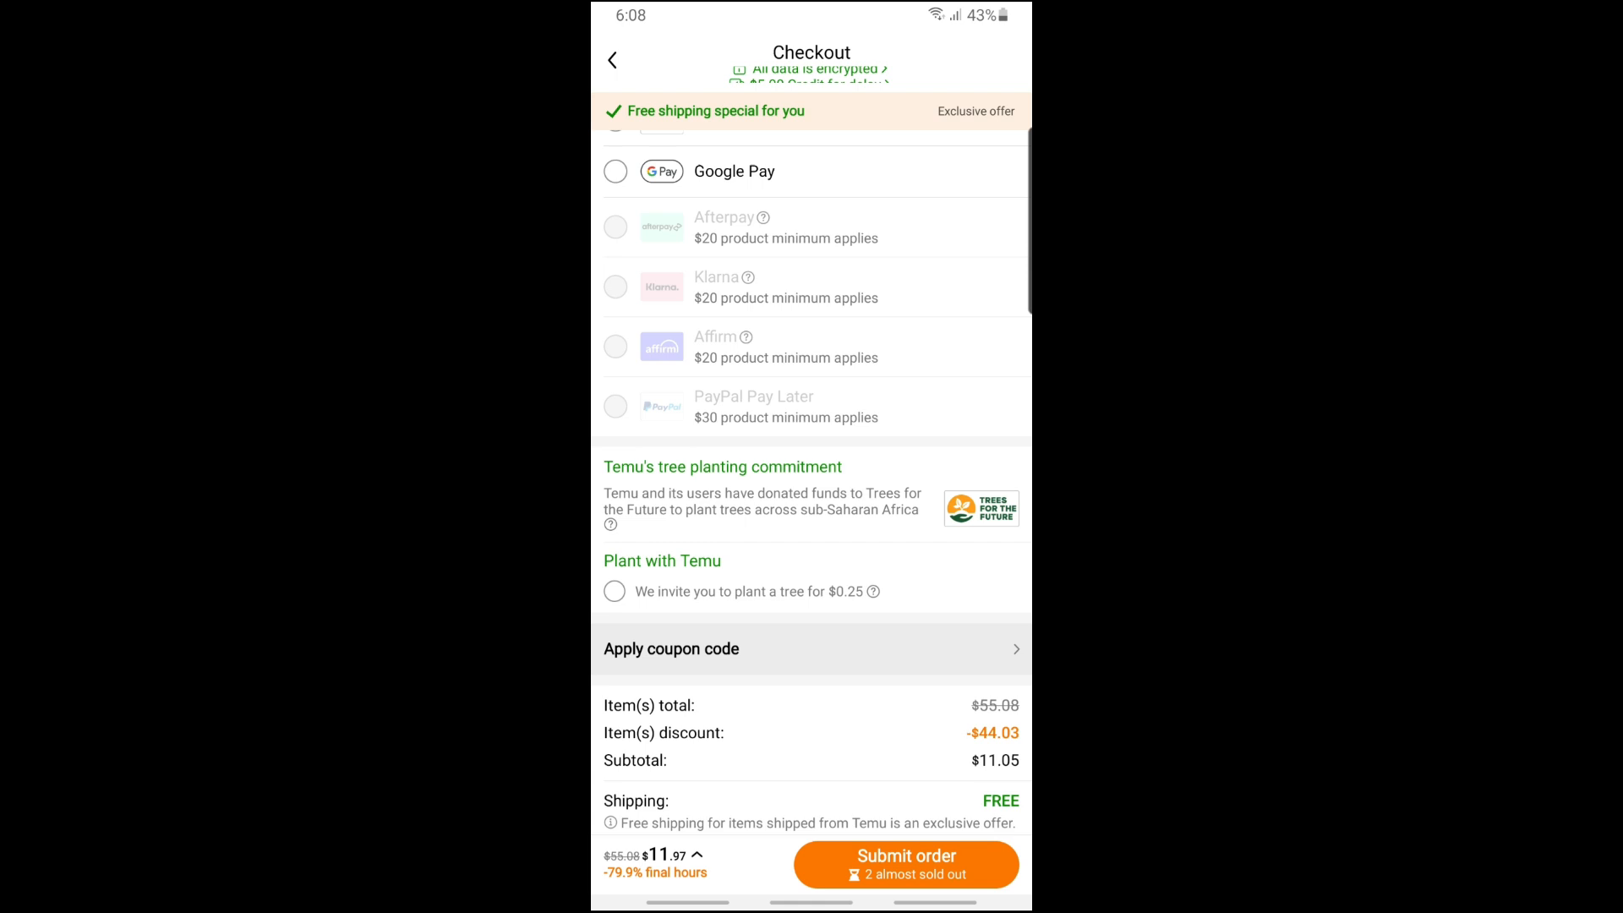
click(670, 649)
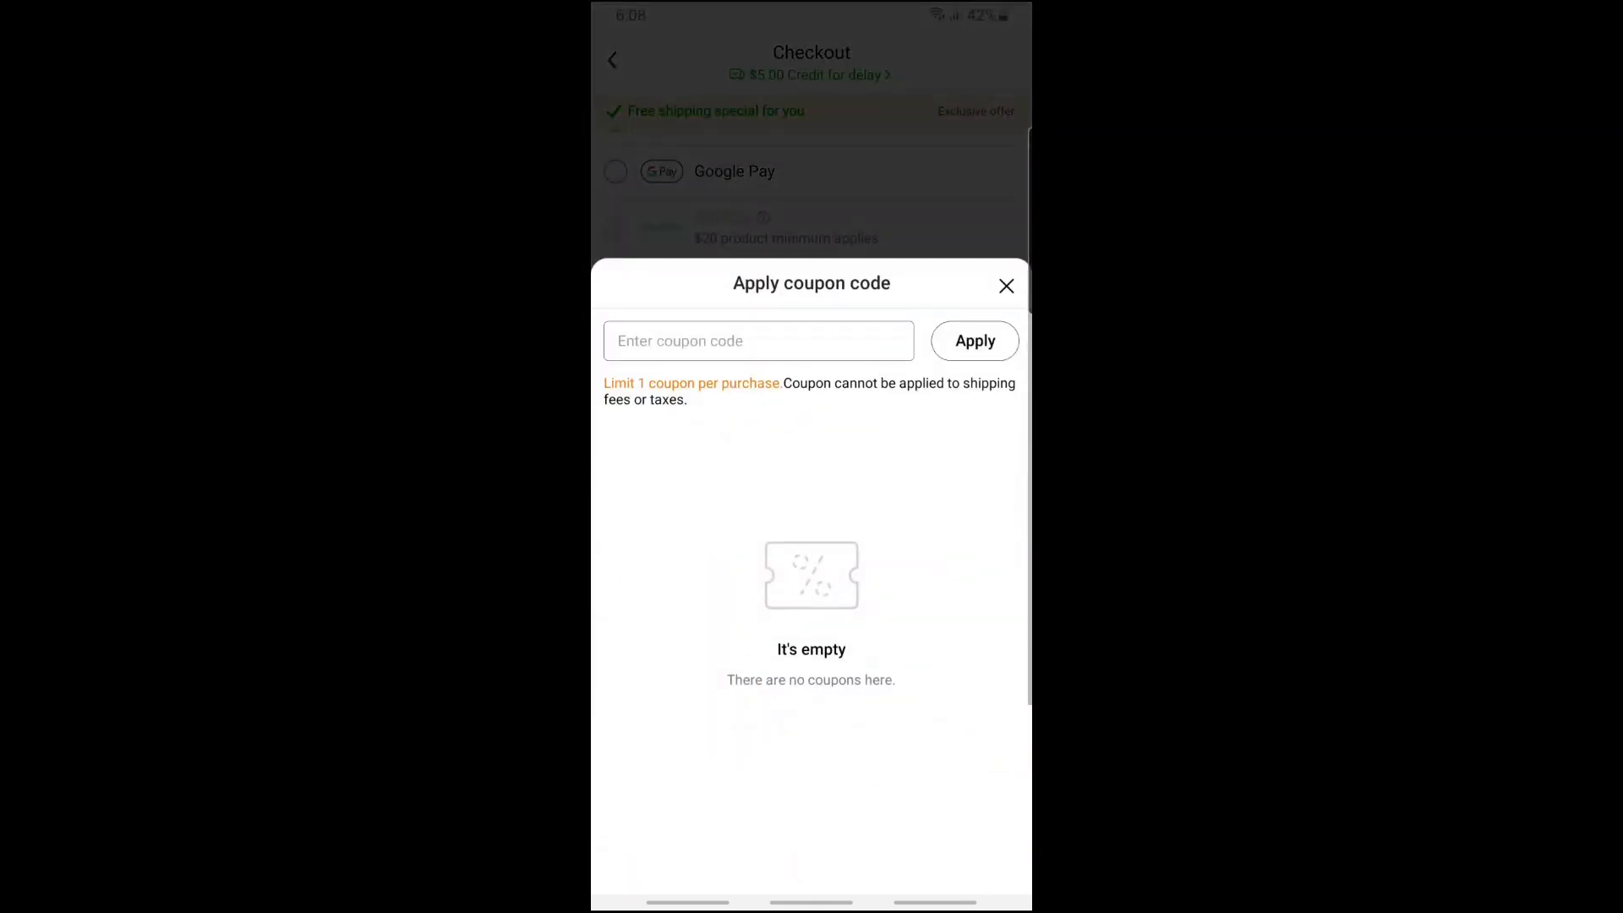